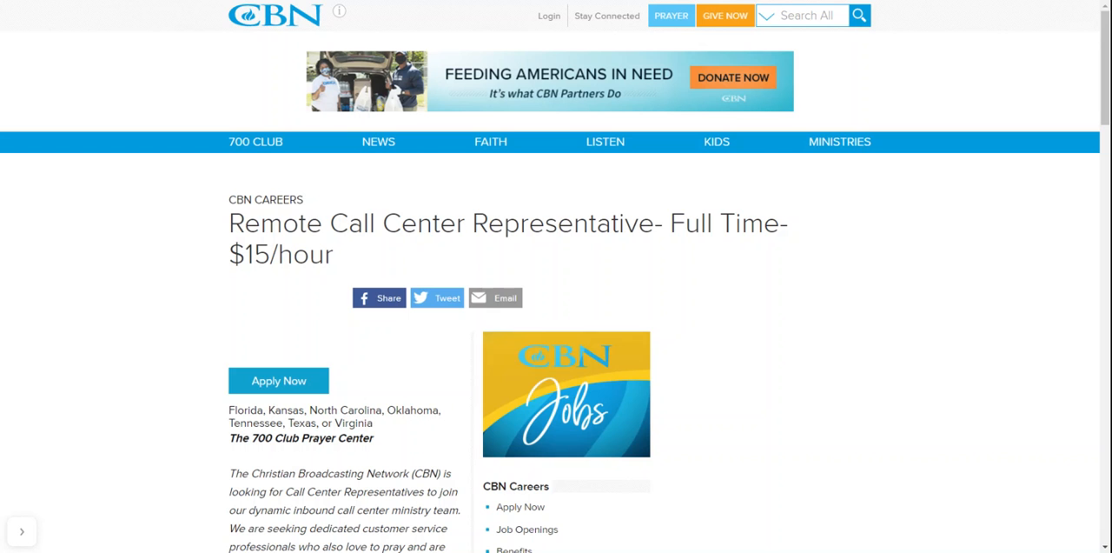
{"action": "mouse_move", "coordinate": [954, 375]}
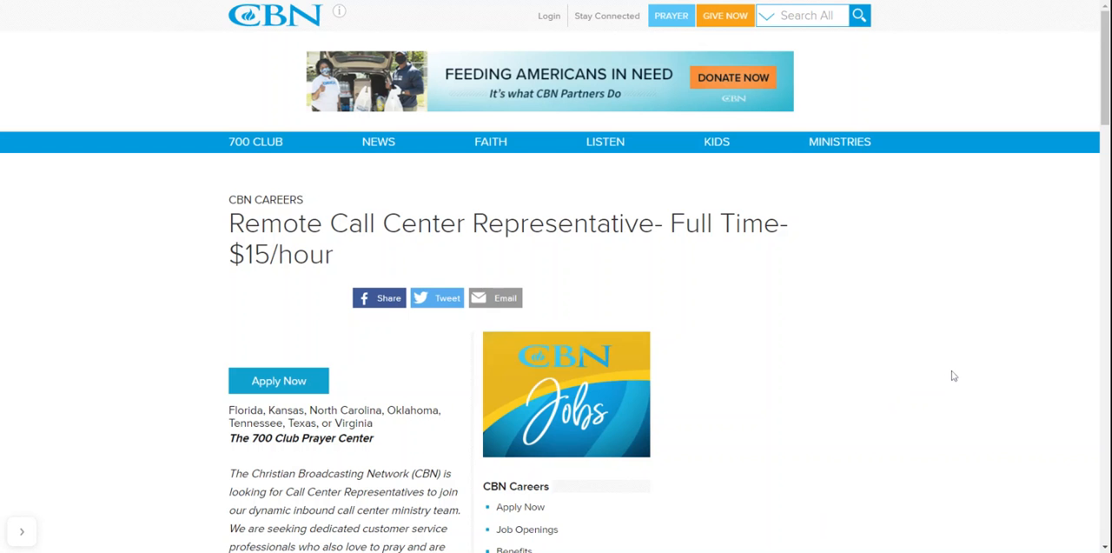
- Scroll past the video to the description, work hours and $15.00/hour pay
{"action": "scroll", "scroll_direction": "down", "scroll_amount": 3}
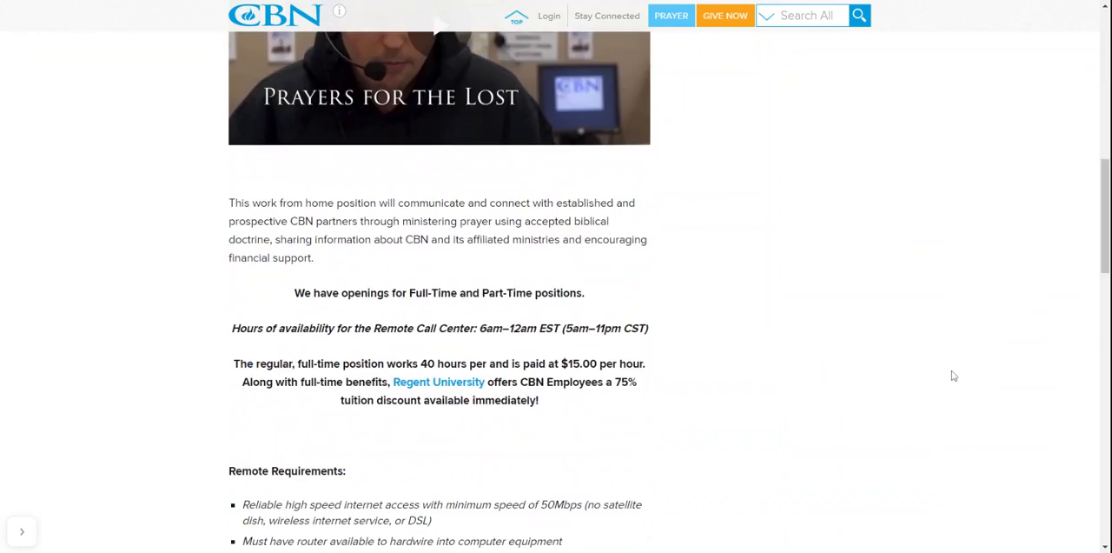
{"action": "scroll", "scroll_direction": "down", "scroll_amount": 3}
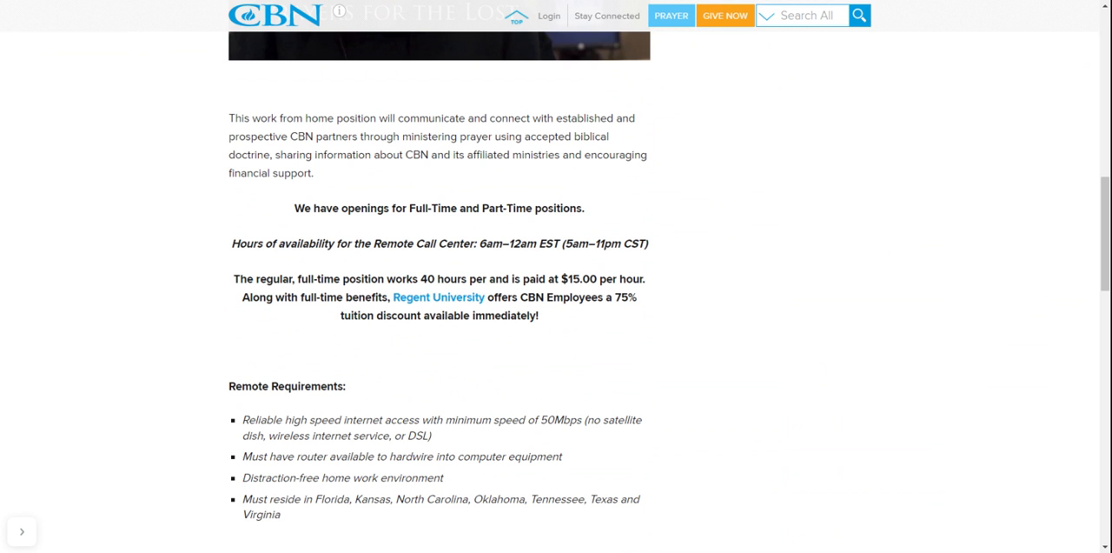
- Scroll down to the Remote Requirements and successful-candidate qualifications lists
{"action": "scroll", "scroll_direction": "down", "scroll_amount": 3}
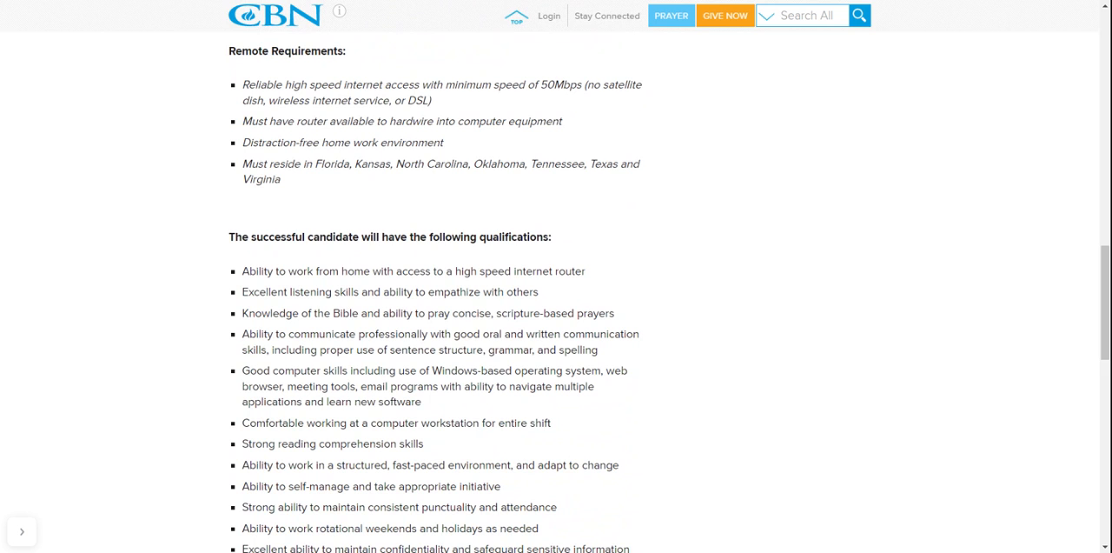
- Scroll to the end of the posting and choose Apply Now
{"action": "scroll", "scroll_direction": "down", "scroll_amount": 3}
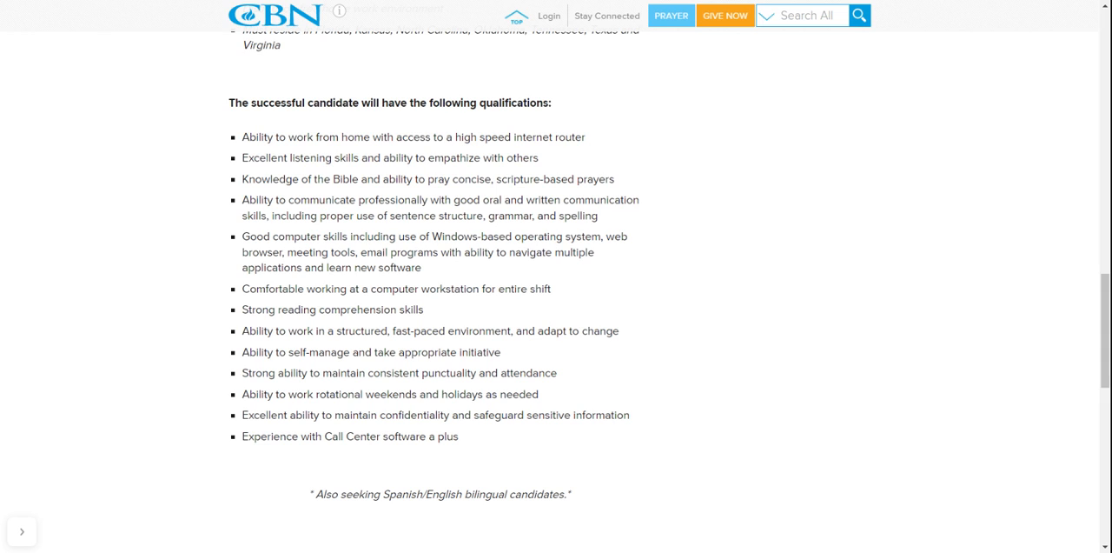
{"action": "scroll", "scroll_direction": "down", "scroll_amount": 3}
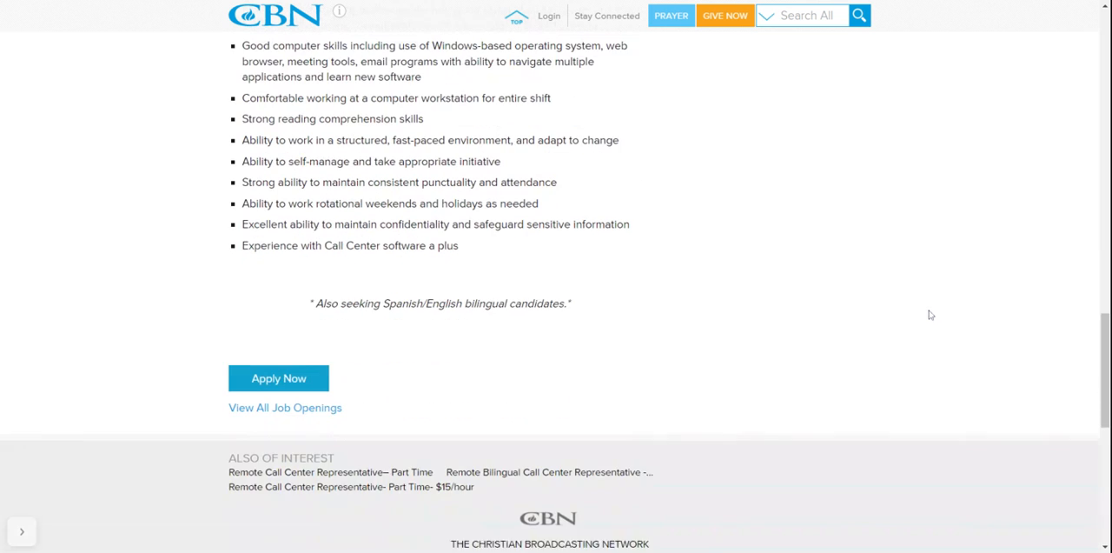
{"action": "scroll", "scroll_direction": "down", "scroll_amount": 3}
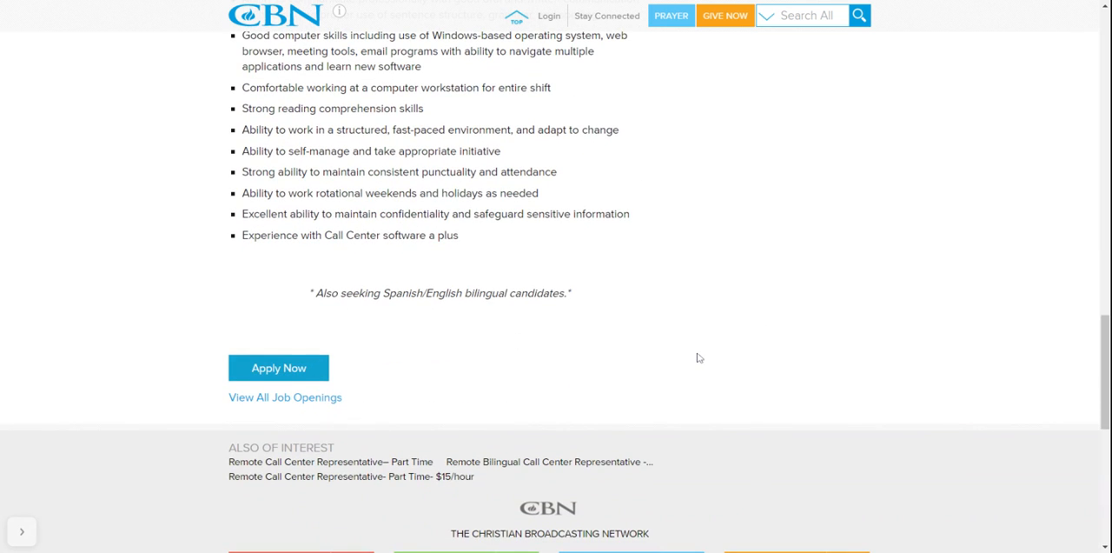
{"action": "left_click", "coordinate": [278, 367]}
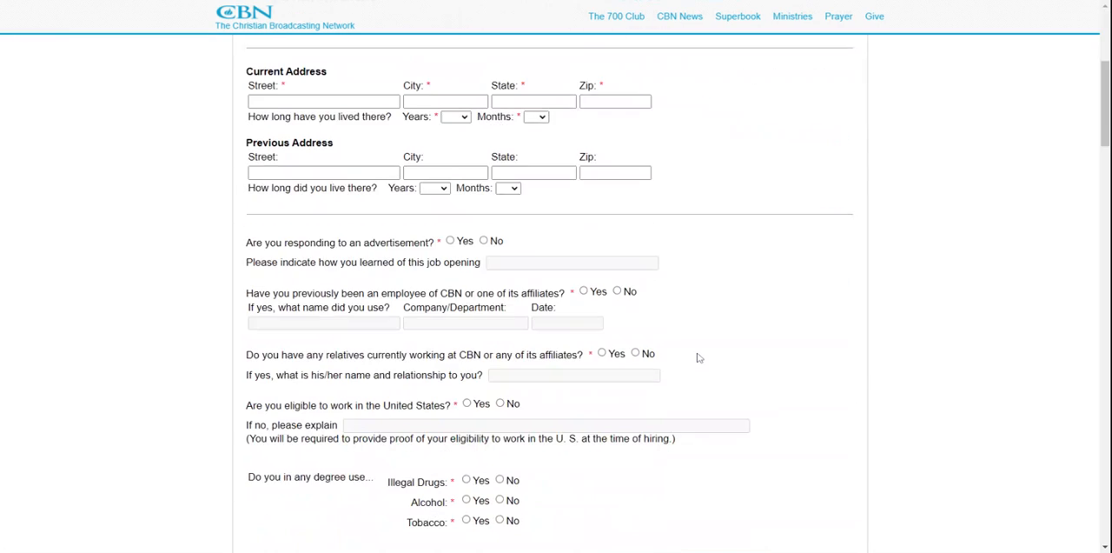
- Scan the authorization terms, substance-use questions and Education table
{"action": "scroll", "scroll_direction": "down", "scroll_amount": 3}
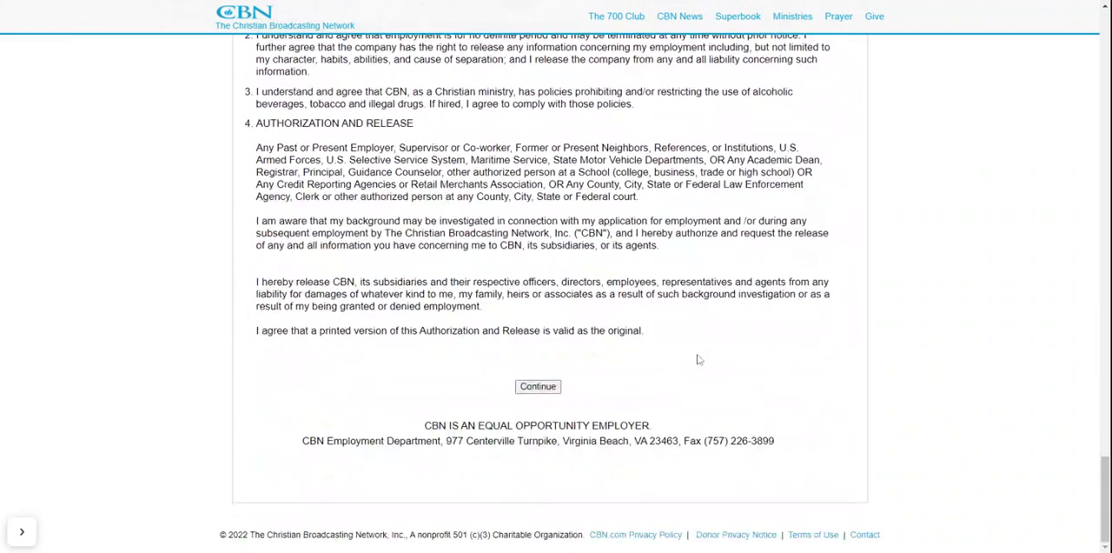
{"action": "left_click", "coordinate": [537, 386]}
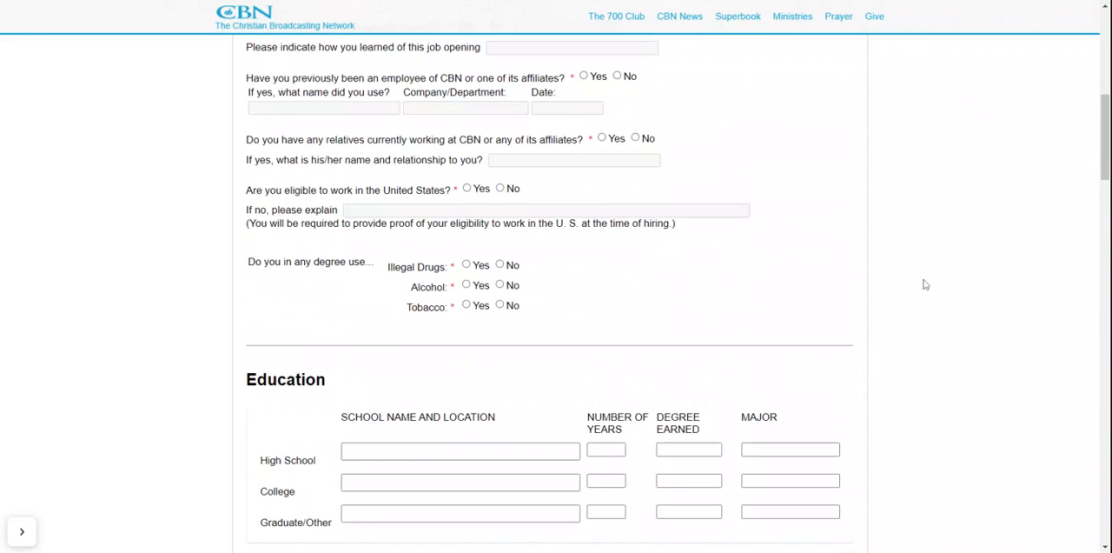